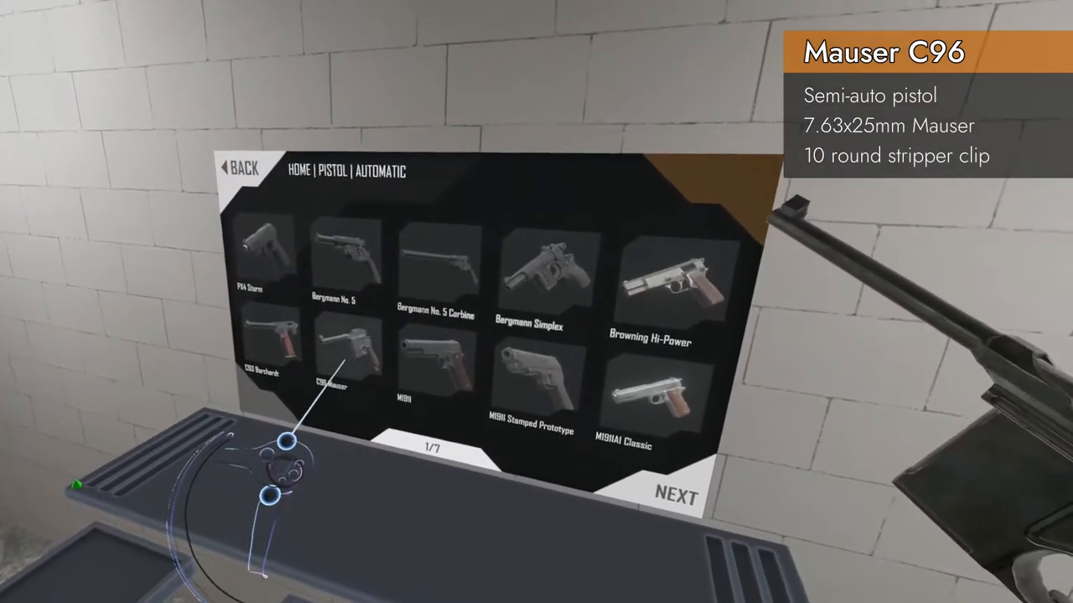
Select the C96 Mauser tile under Pistol > Automatic to show its stripper clip and stock
click(334, 343)
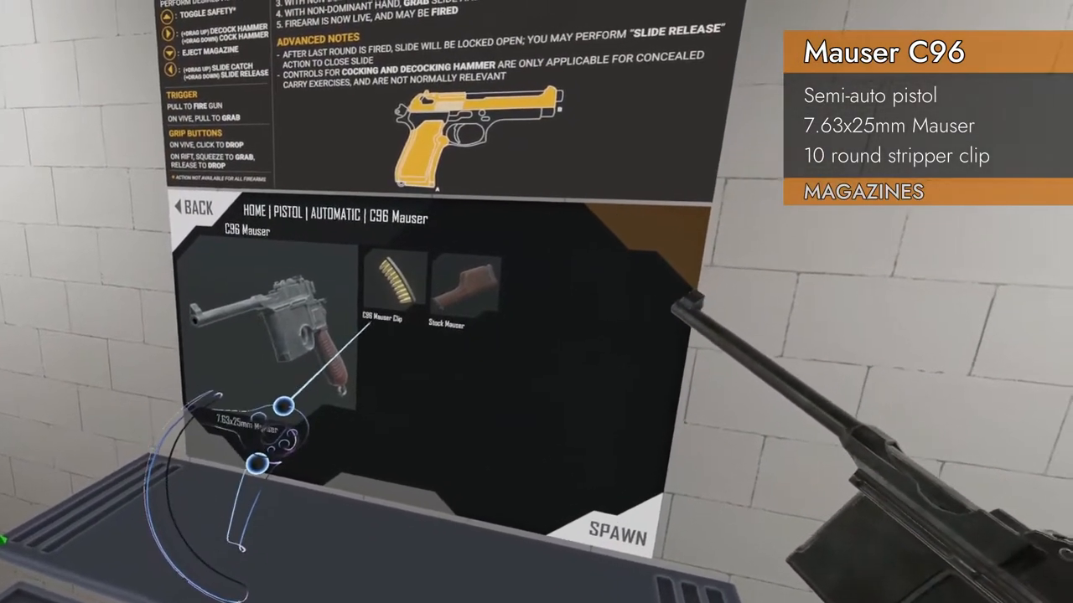